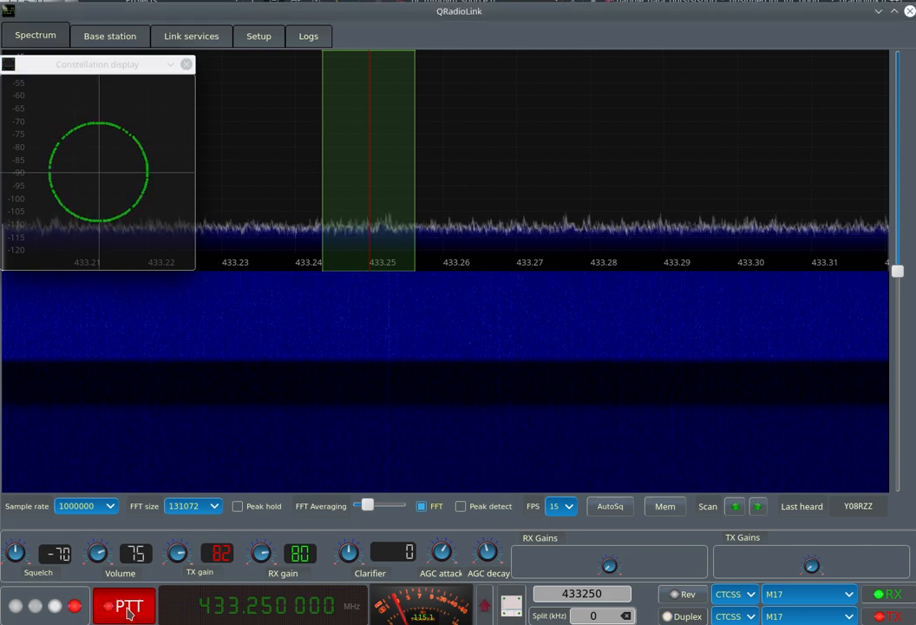
pyautogui.click(127, 604)
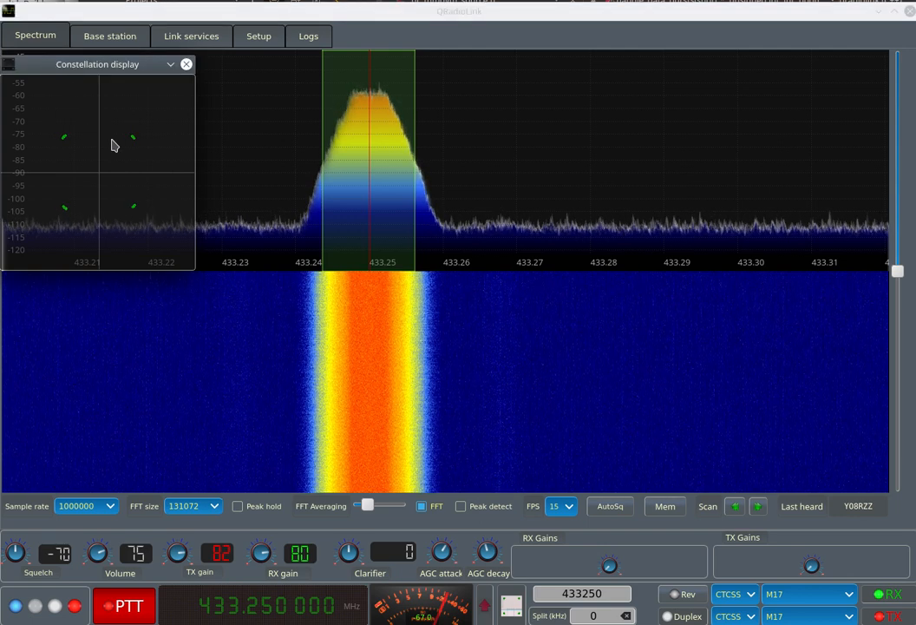
pyautogui.moveTo(134, 145)
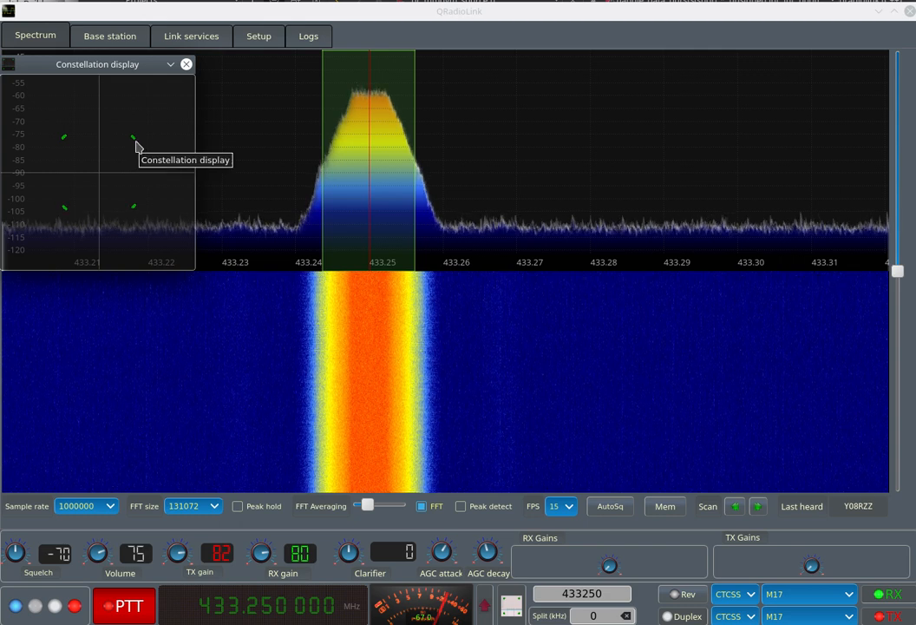
pyautogui.moveTo(85, 201)
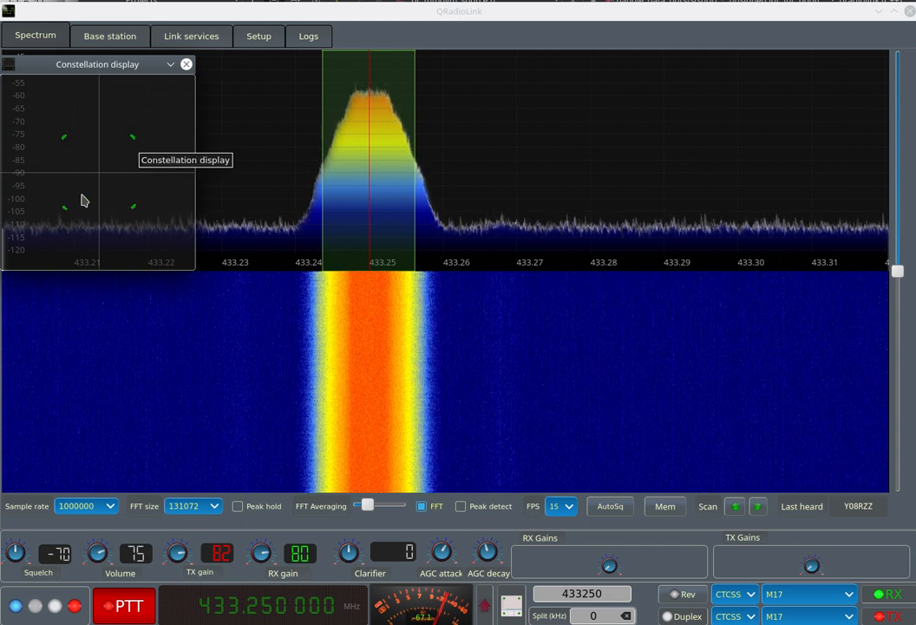
pyautogui.moveTo(145, 432)
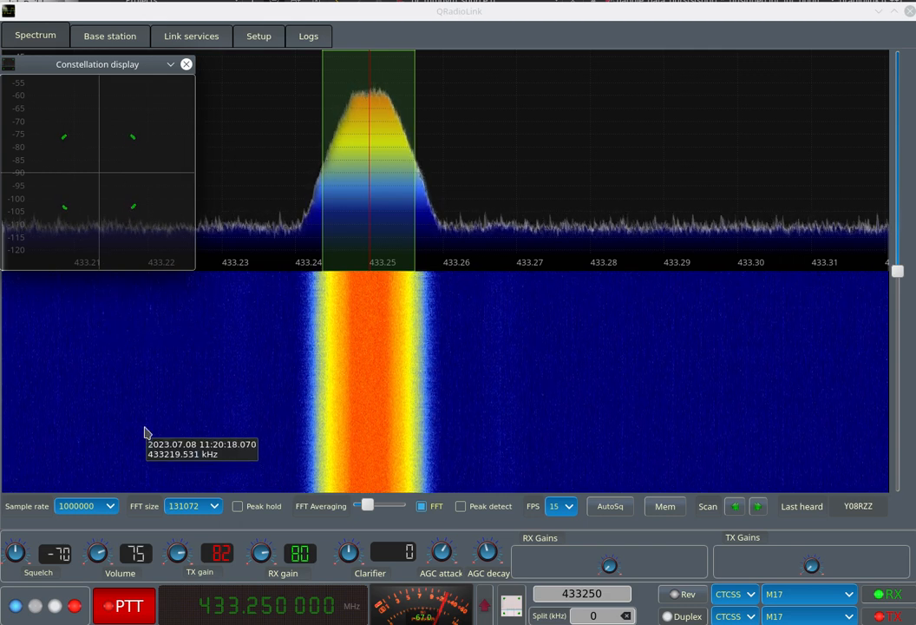